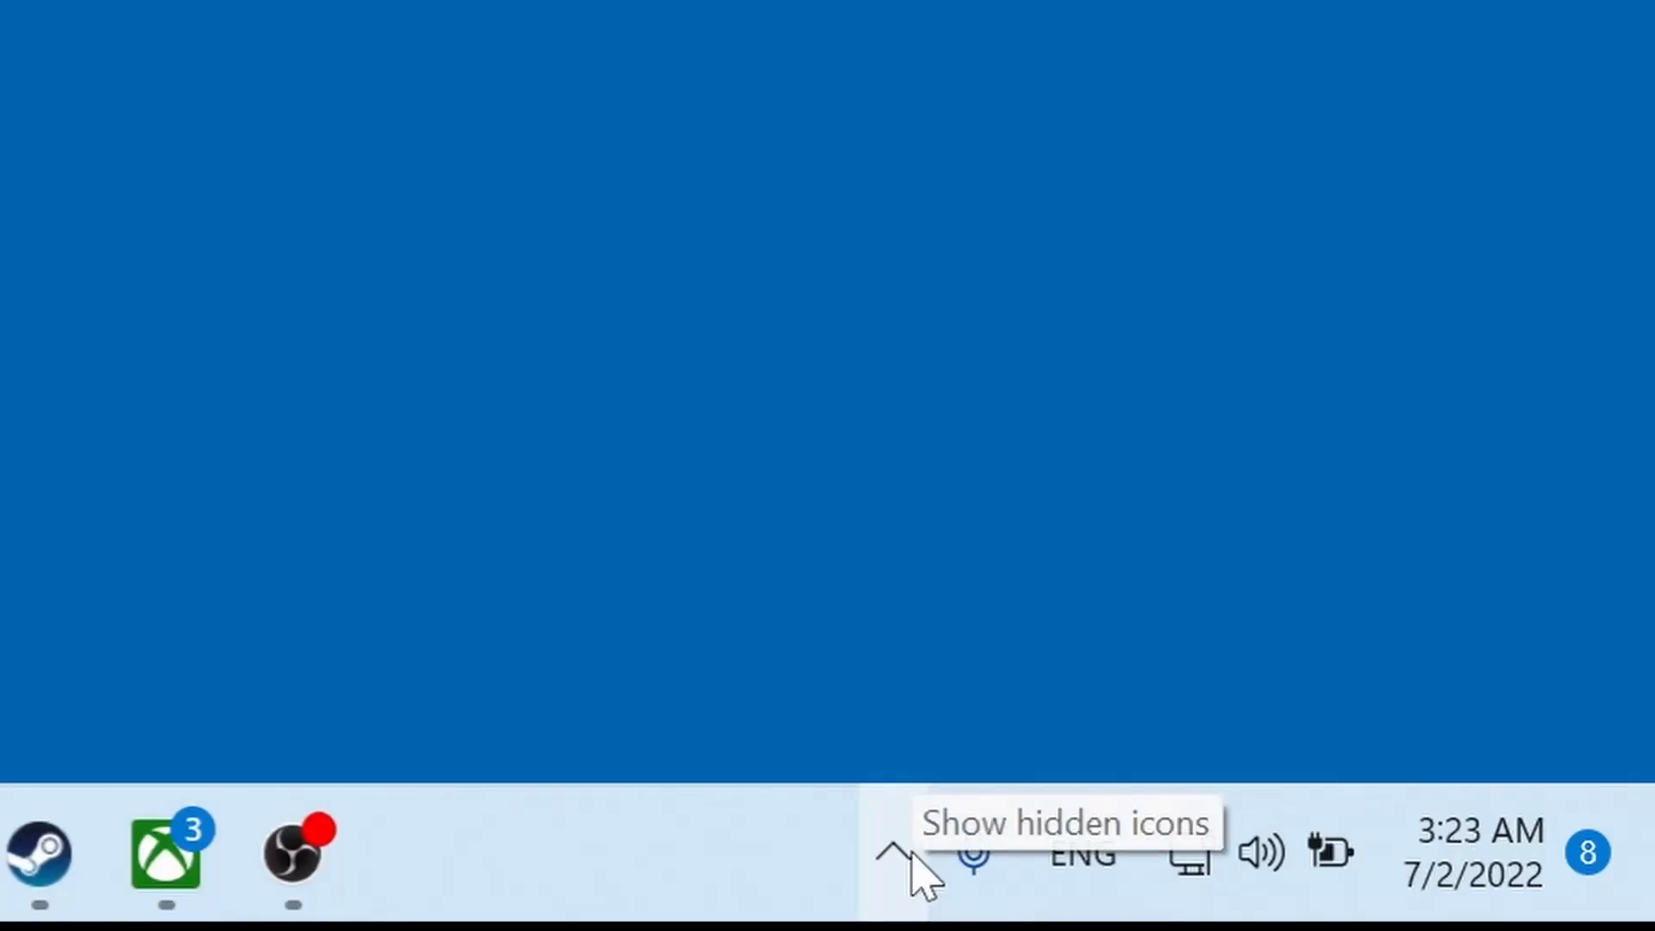
# Open the Manage Display mode panel from the taskbar's hidden tray icons
pyautogui.click(892, 853)
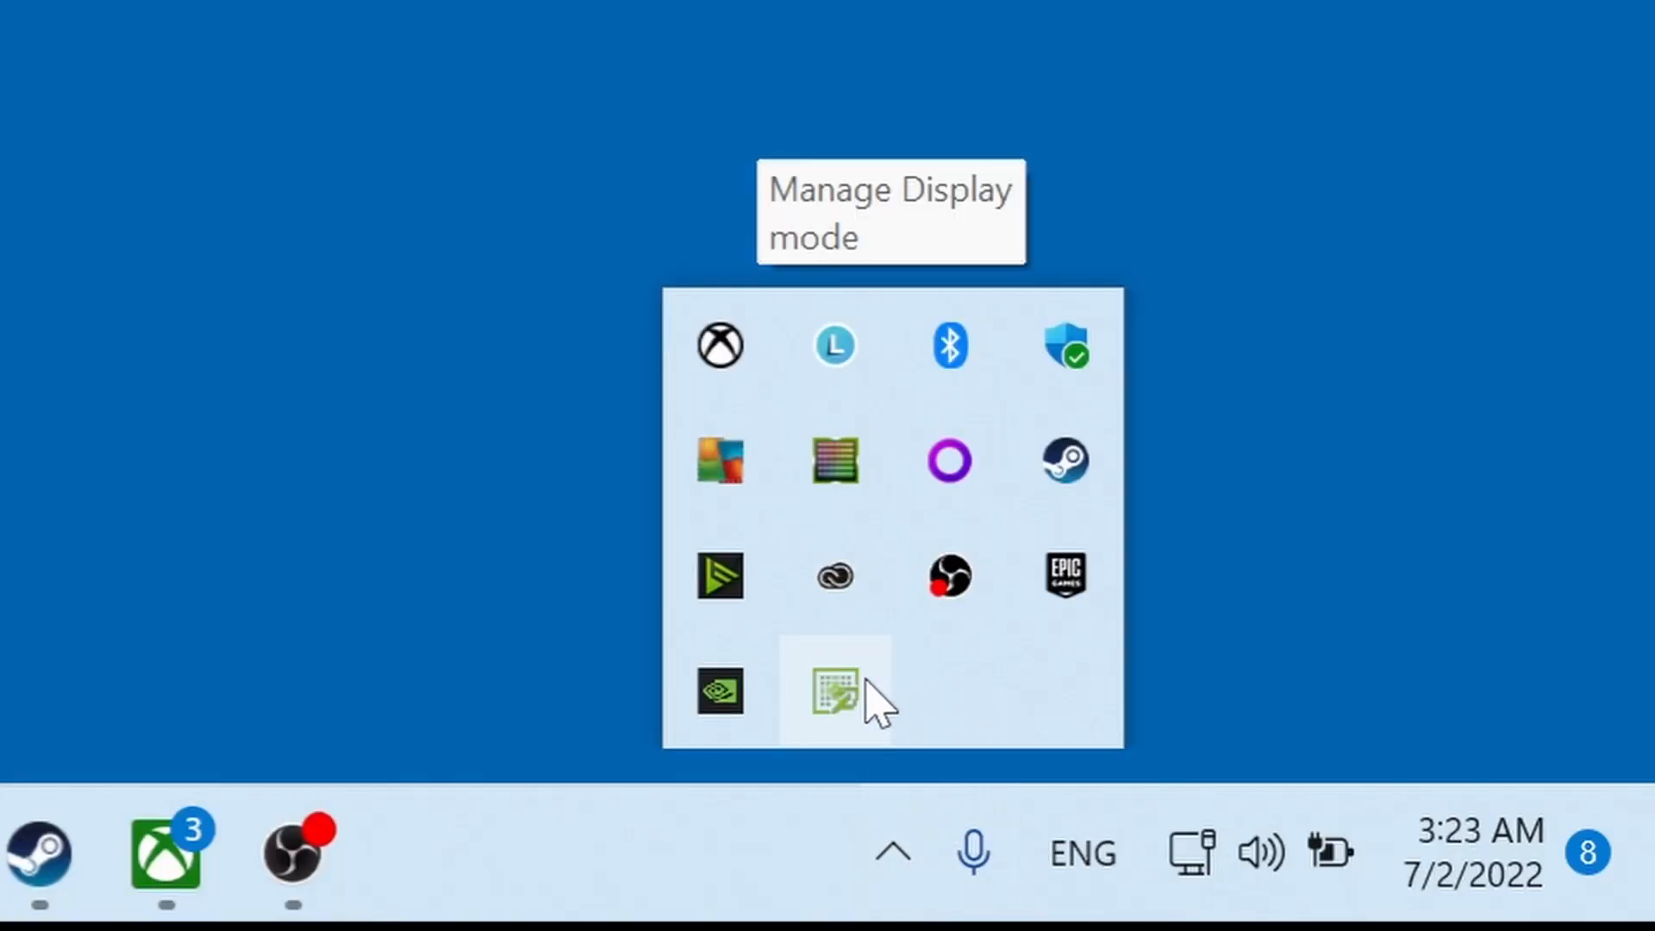
pyautogui.click(834, 692)
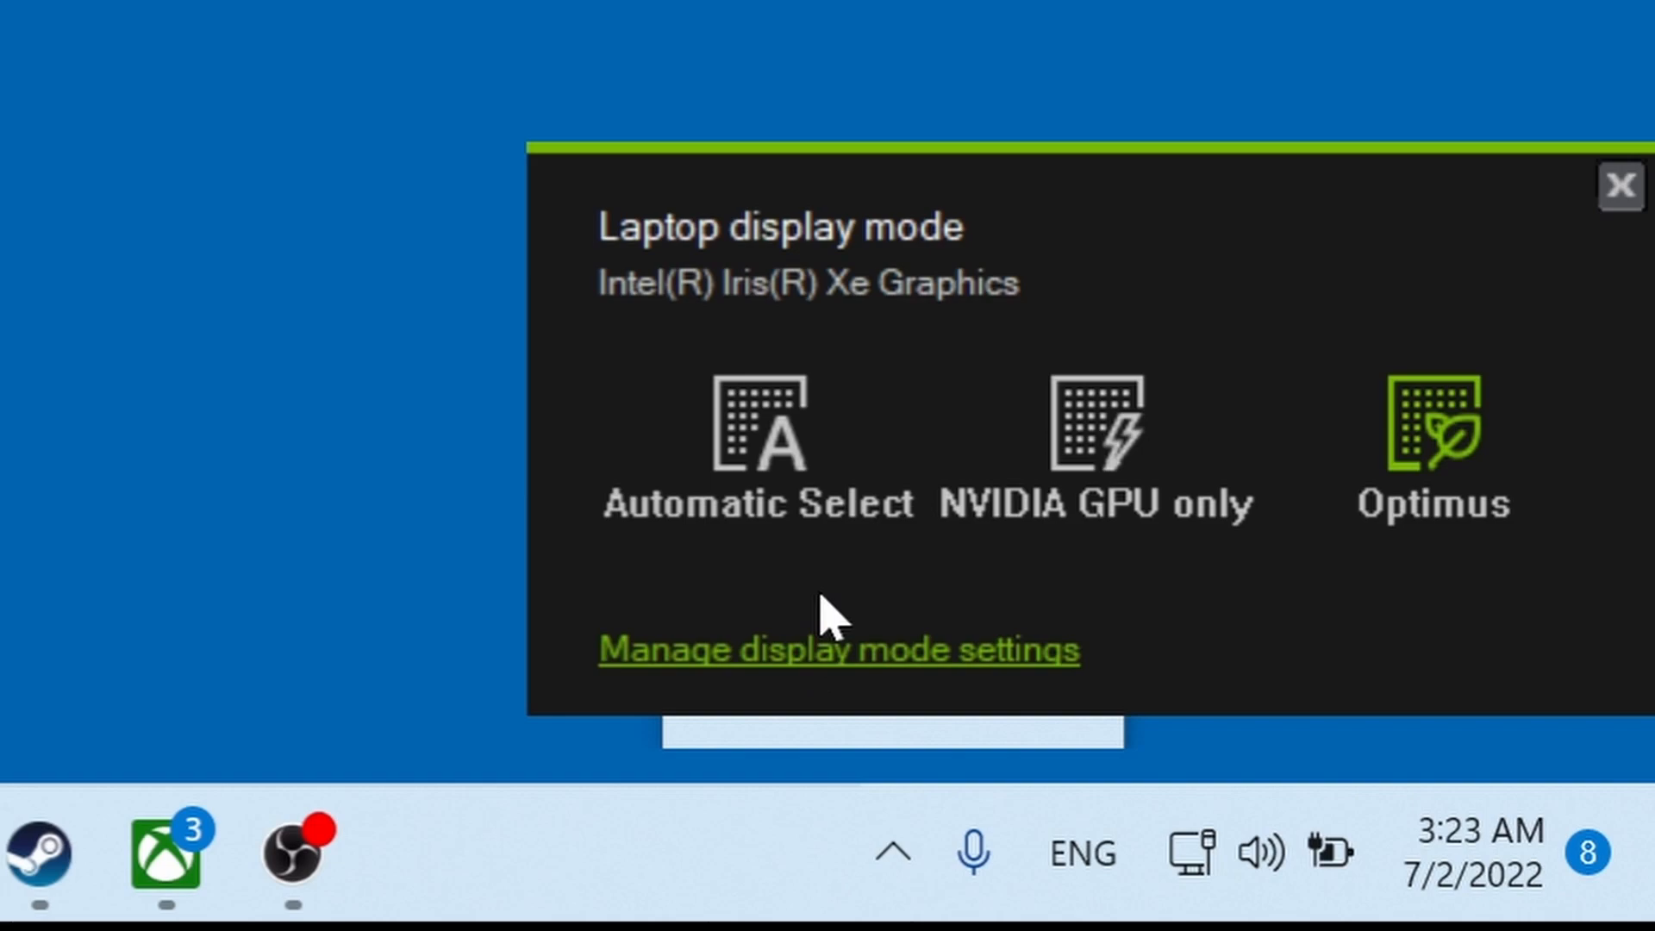
# Open Manage display mode settings in NVIDIA Control Panel, where Optimus is currently selected
pyautogui.click(837, 650)
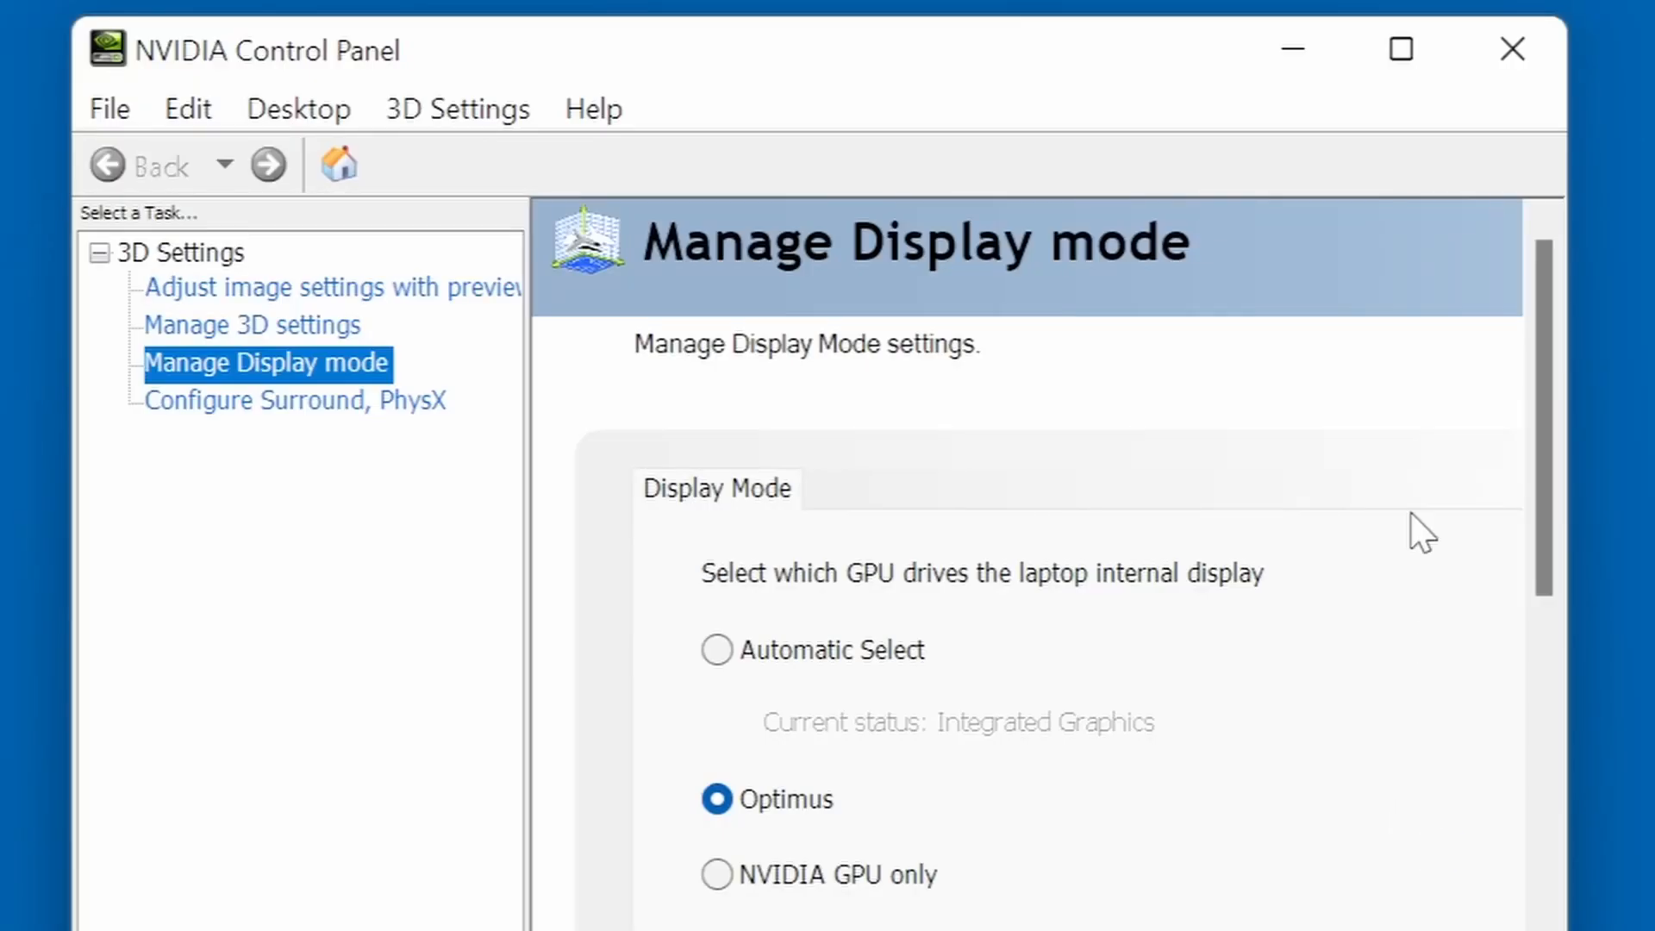
pyautogui.moveTo(1400, 48)
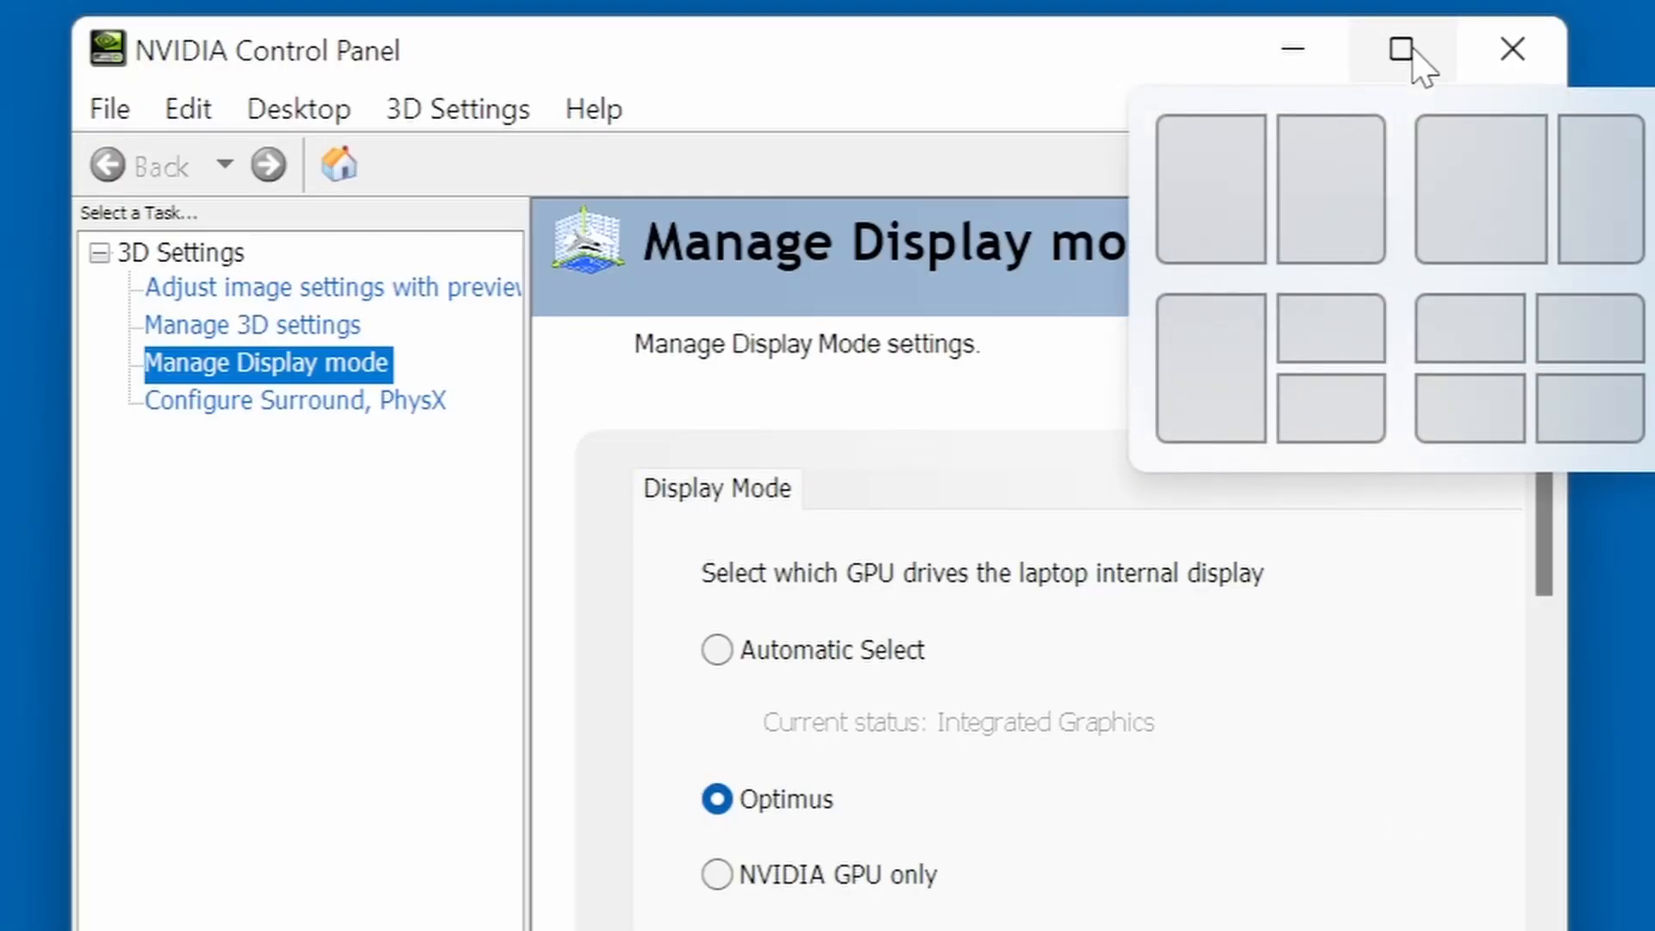
pyautogui.moveTo(1143, 72)
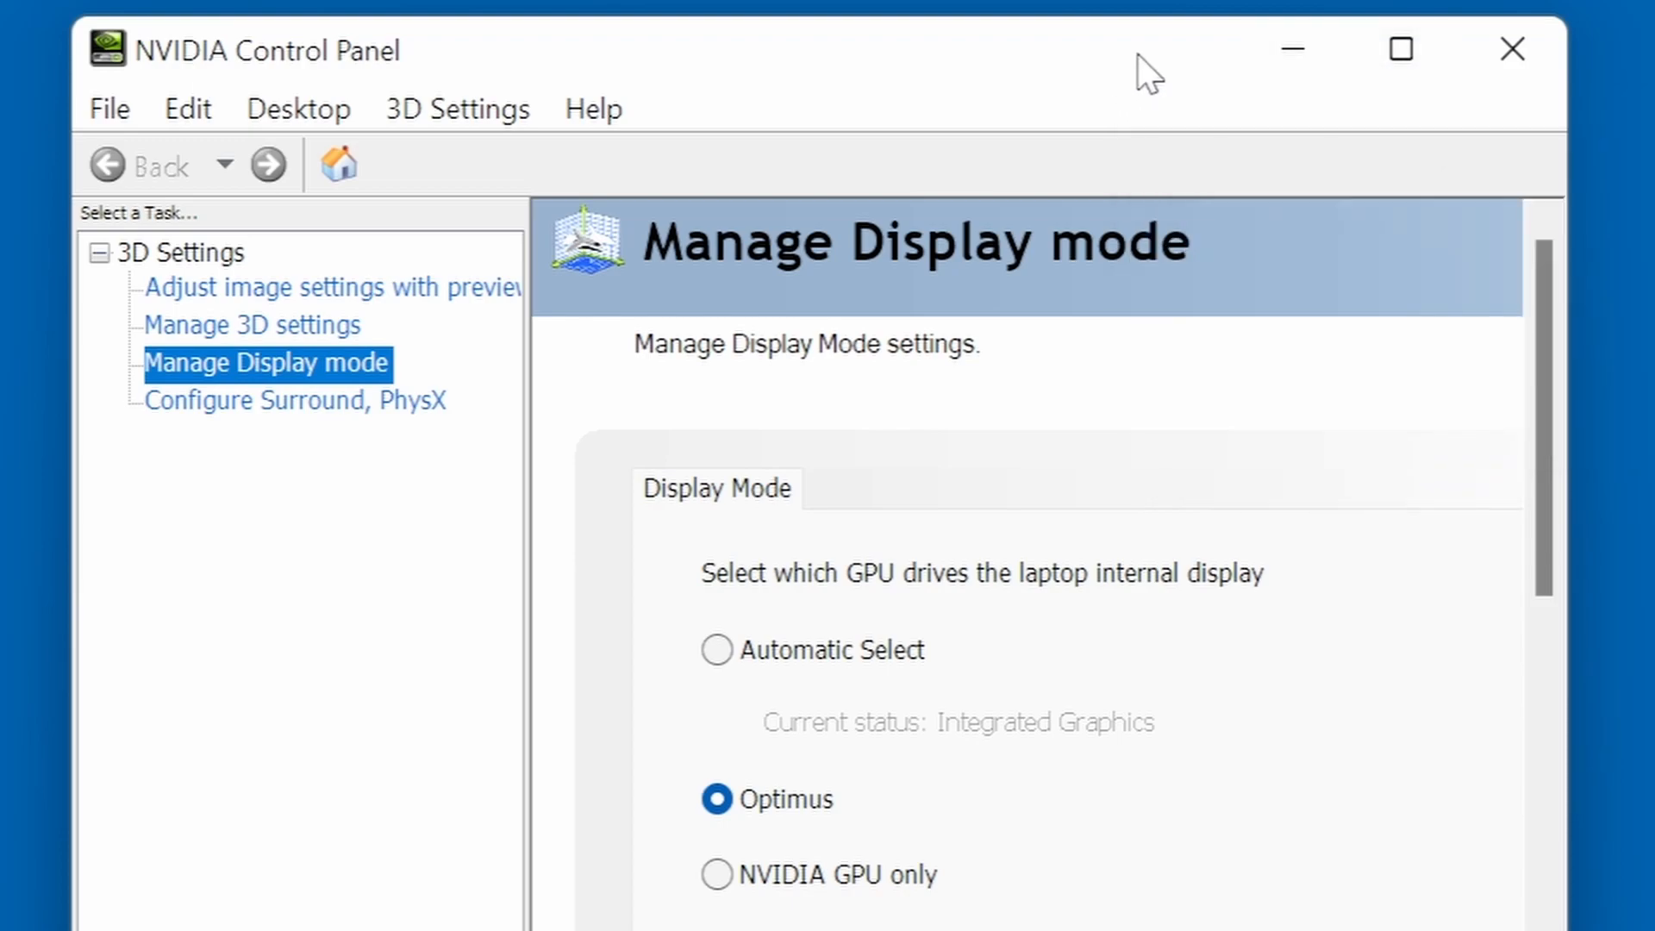
pyautogui.moveTo(1292, 50)
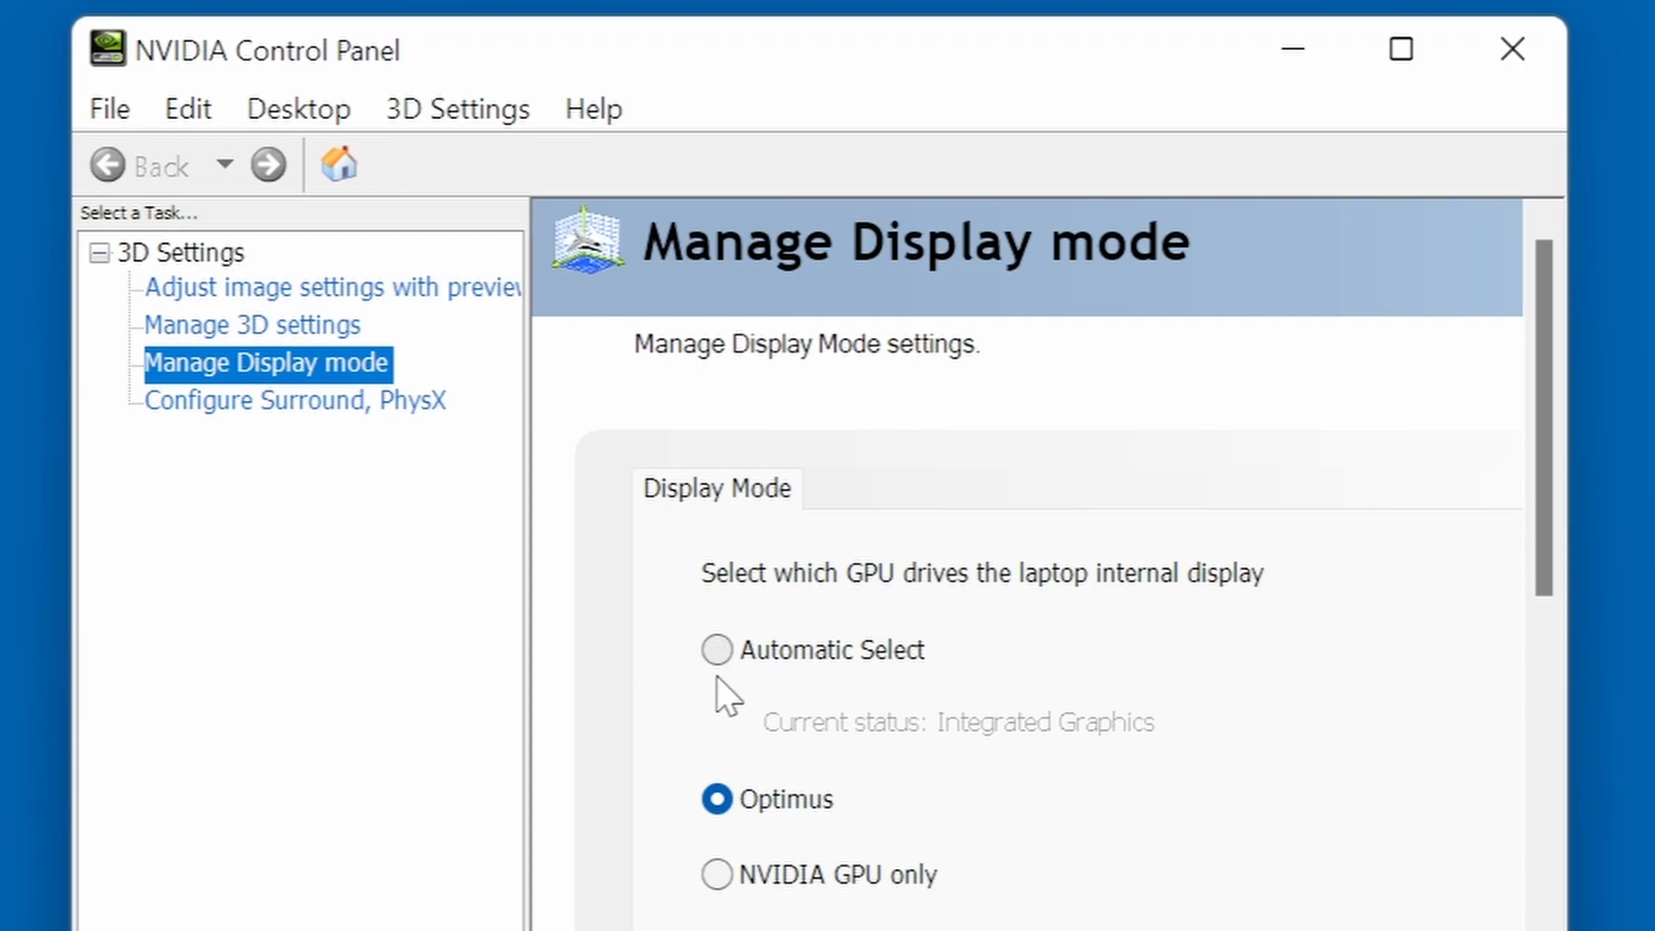
pyautogui.moveTo(747, 890)
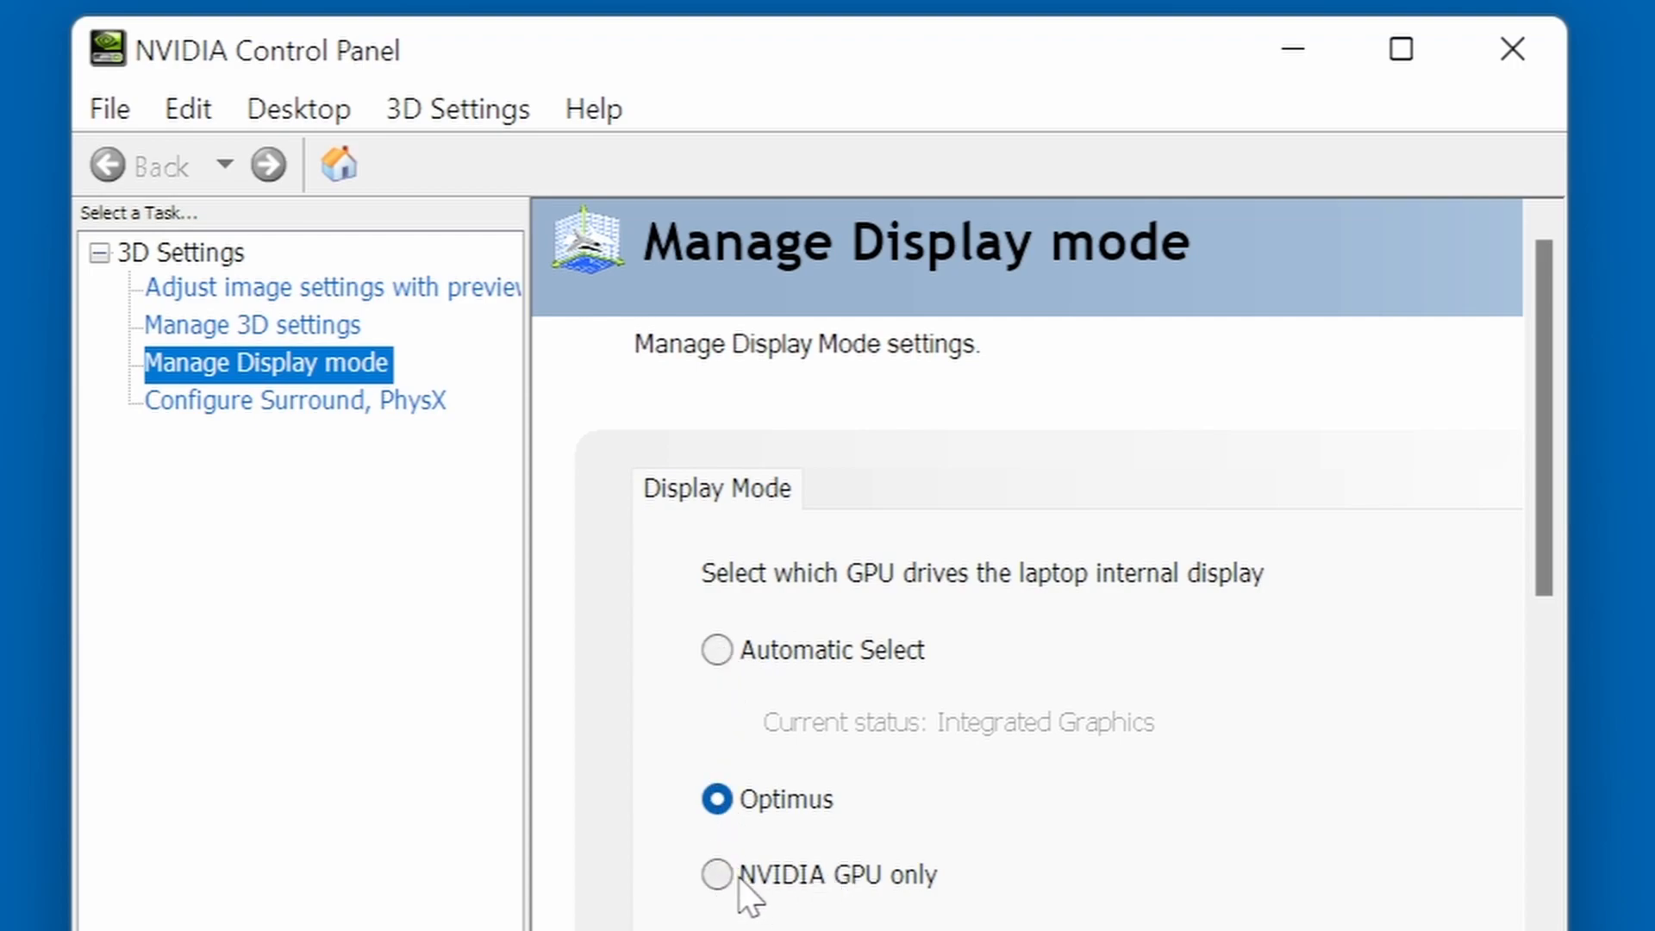
pyautogui.moveTo(789, 866)
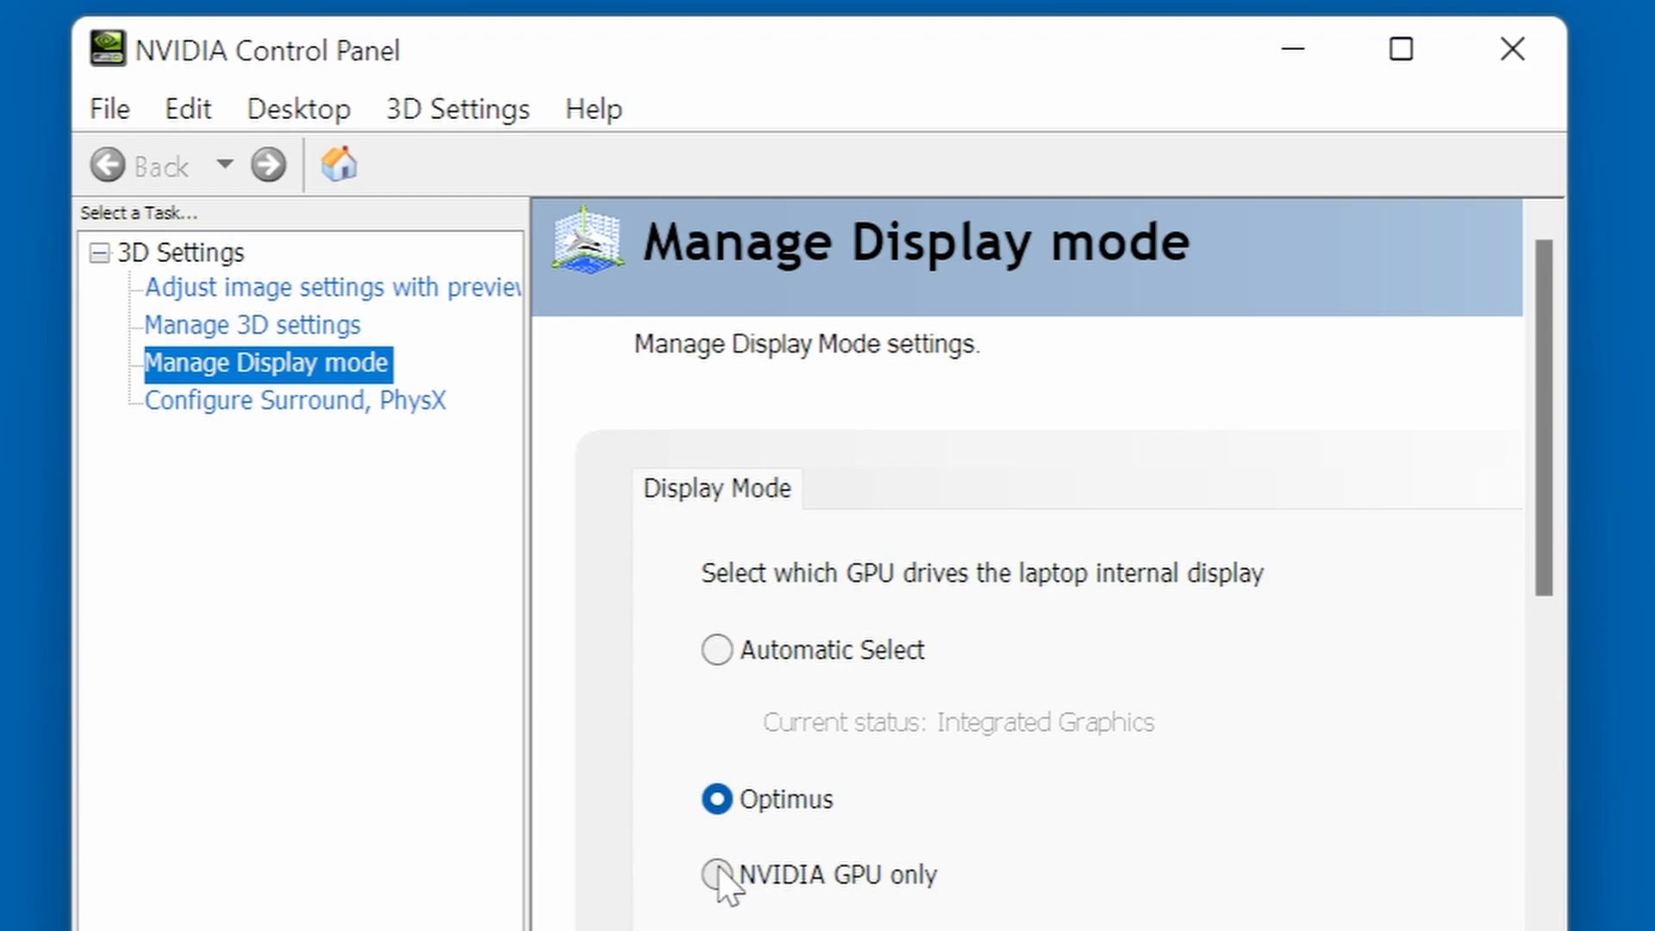
# Set the display mode to NVIDIA GPU only and close the multiplexer warning
pyautogui.click(715, 875)
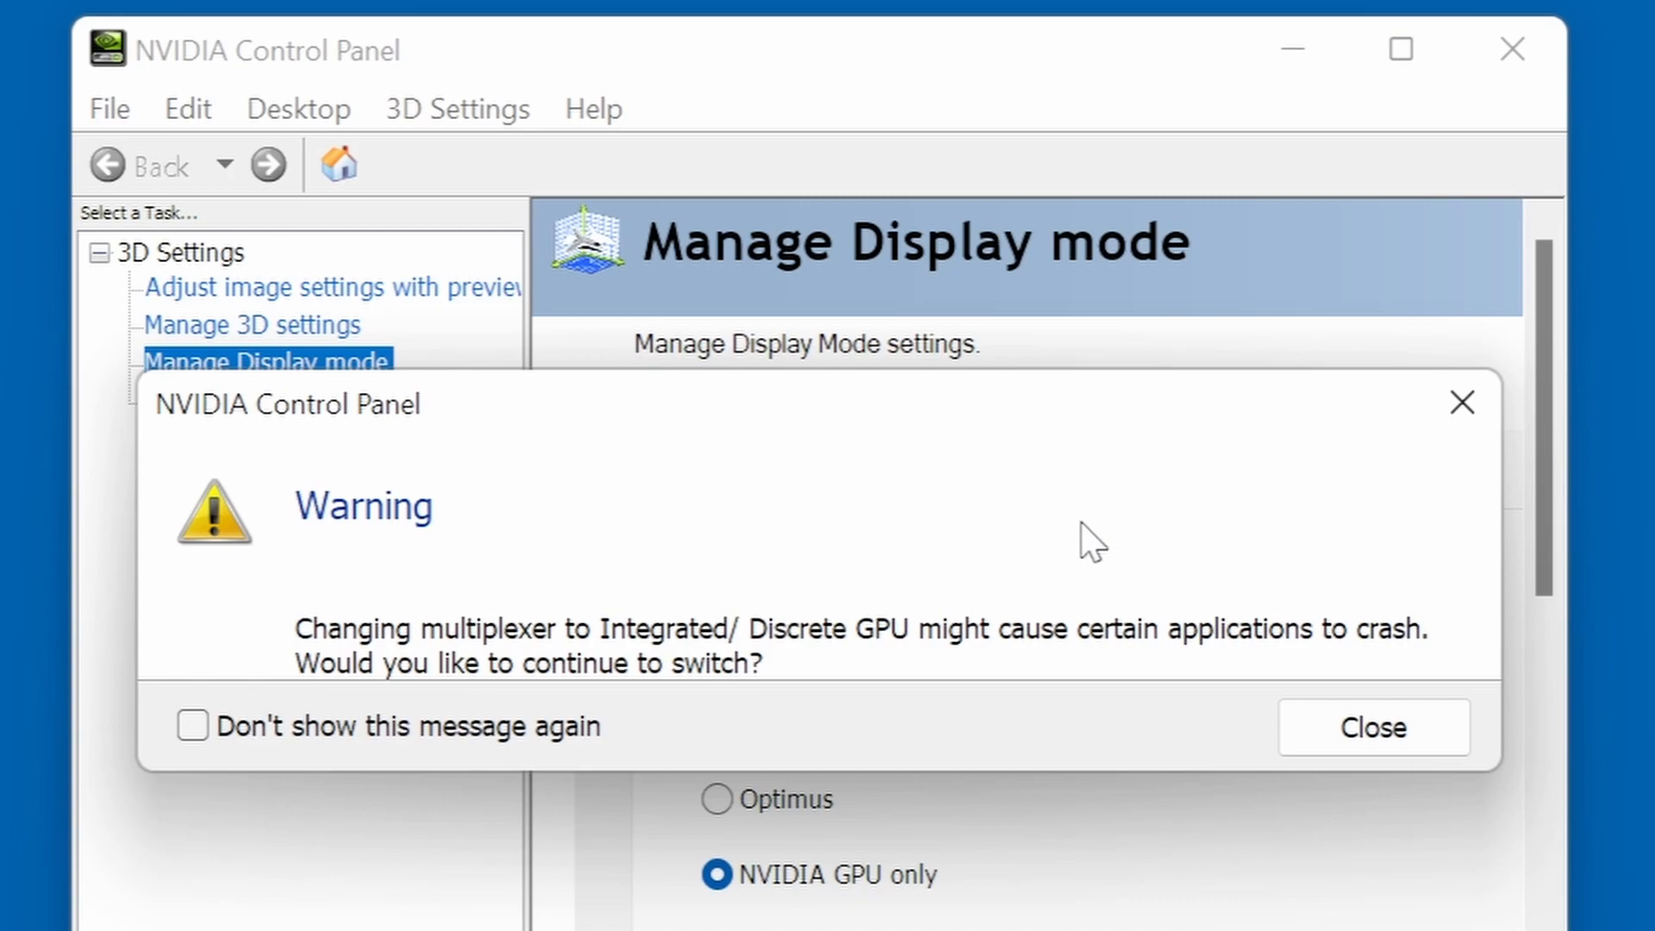
pyautogui.moveTo(1325, 771)
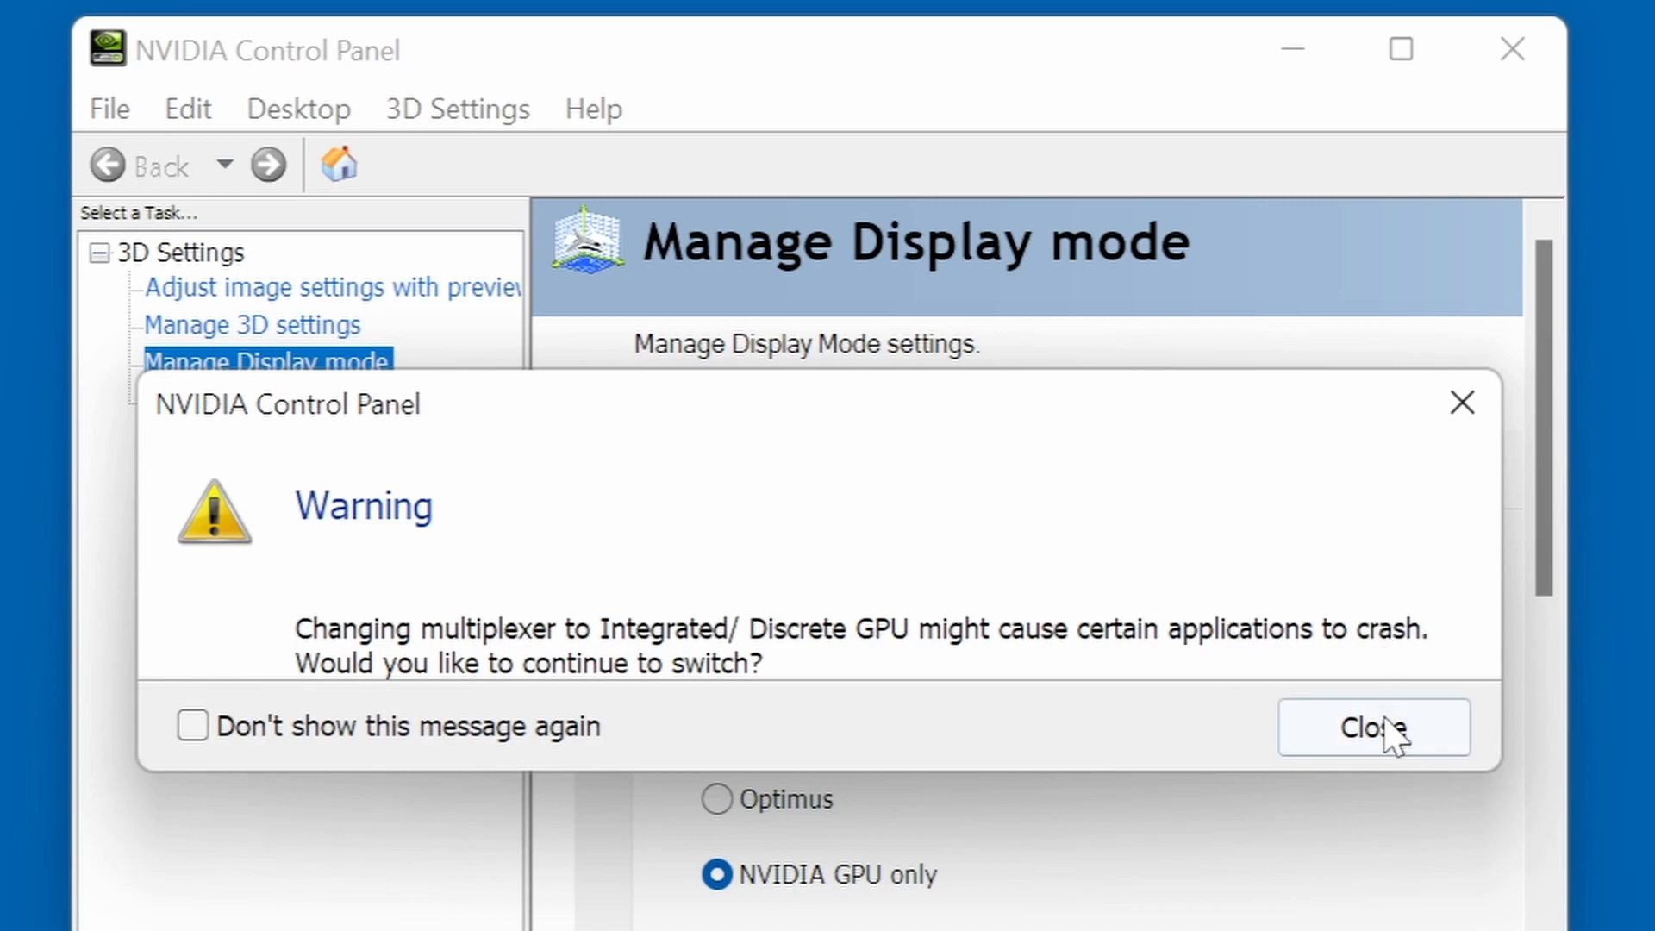
pyautogui.moveTo(556, 780)
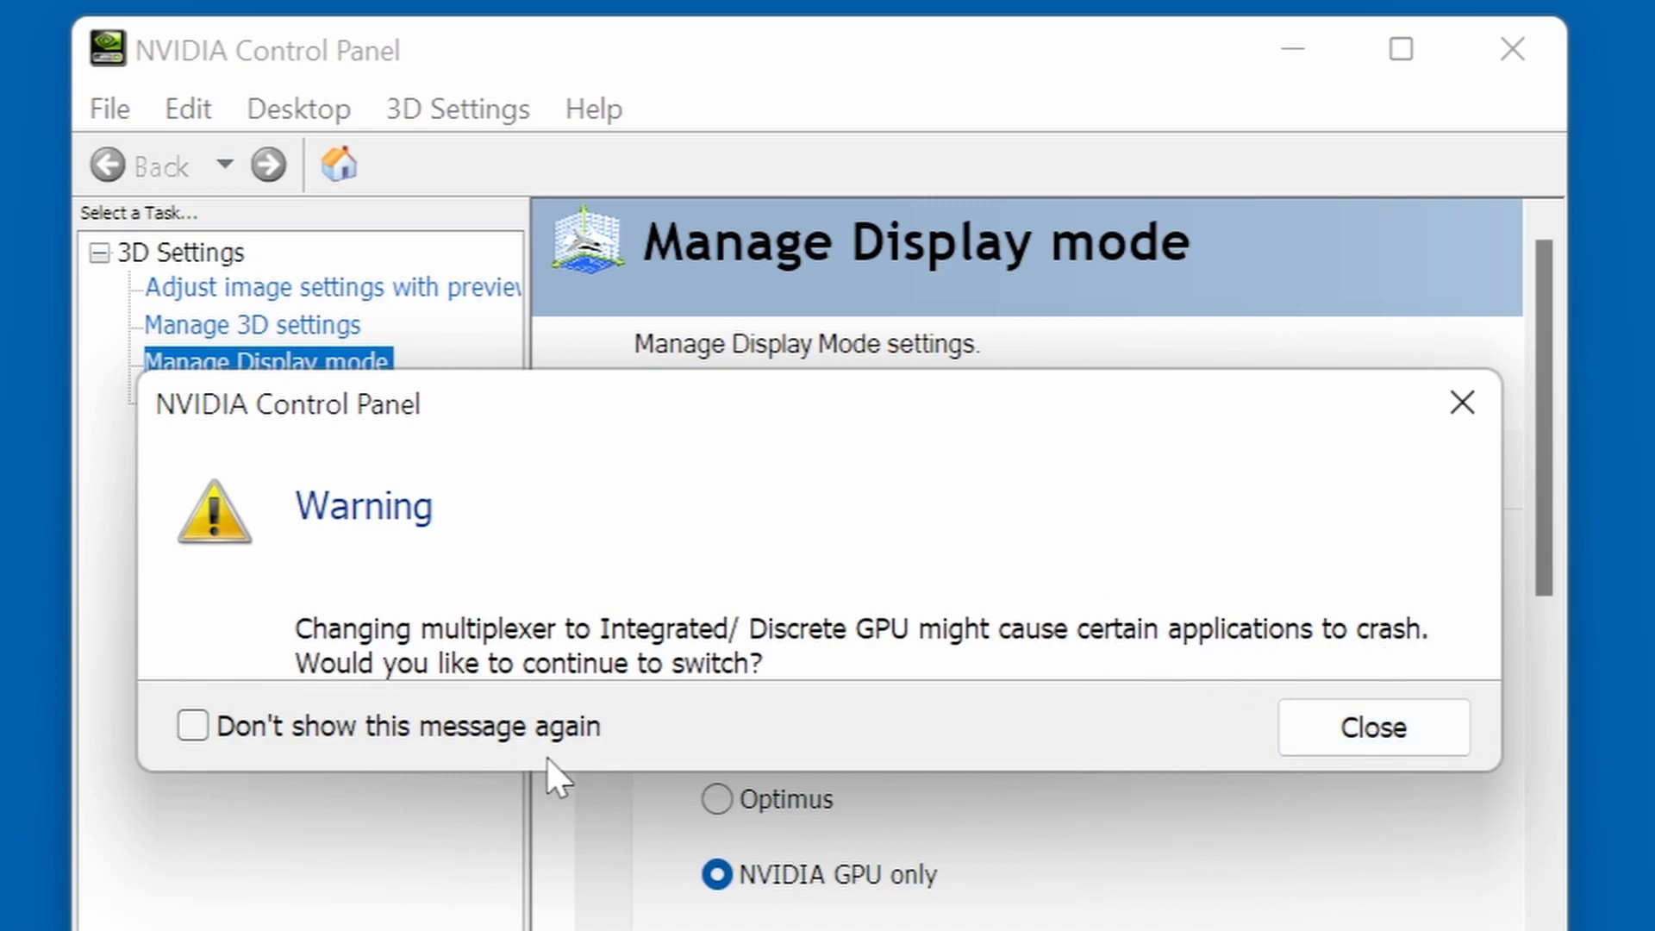
pyautogui.click(1372, 726)
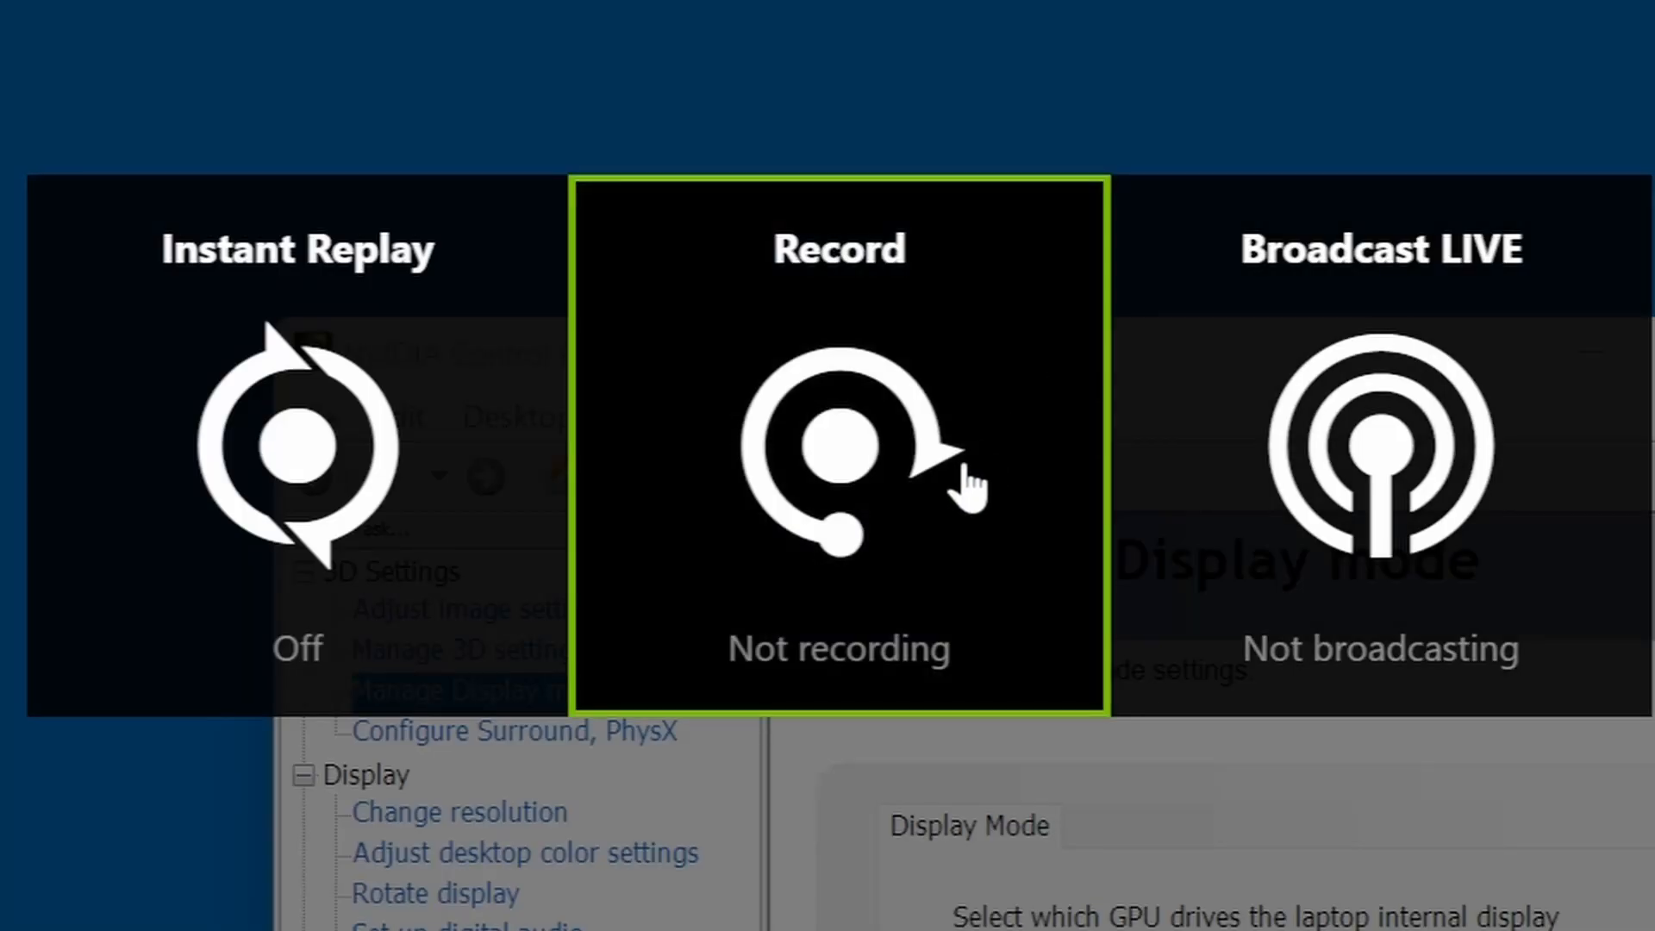
# Record the desktop from the overlay with desktop capture allowed, then stop and save
pyautogui.click(838, 454)
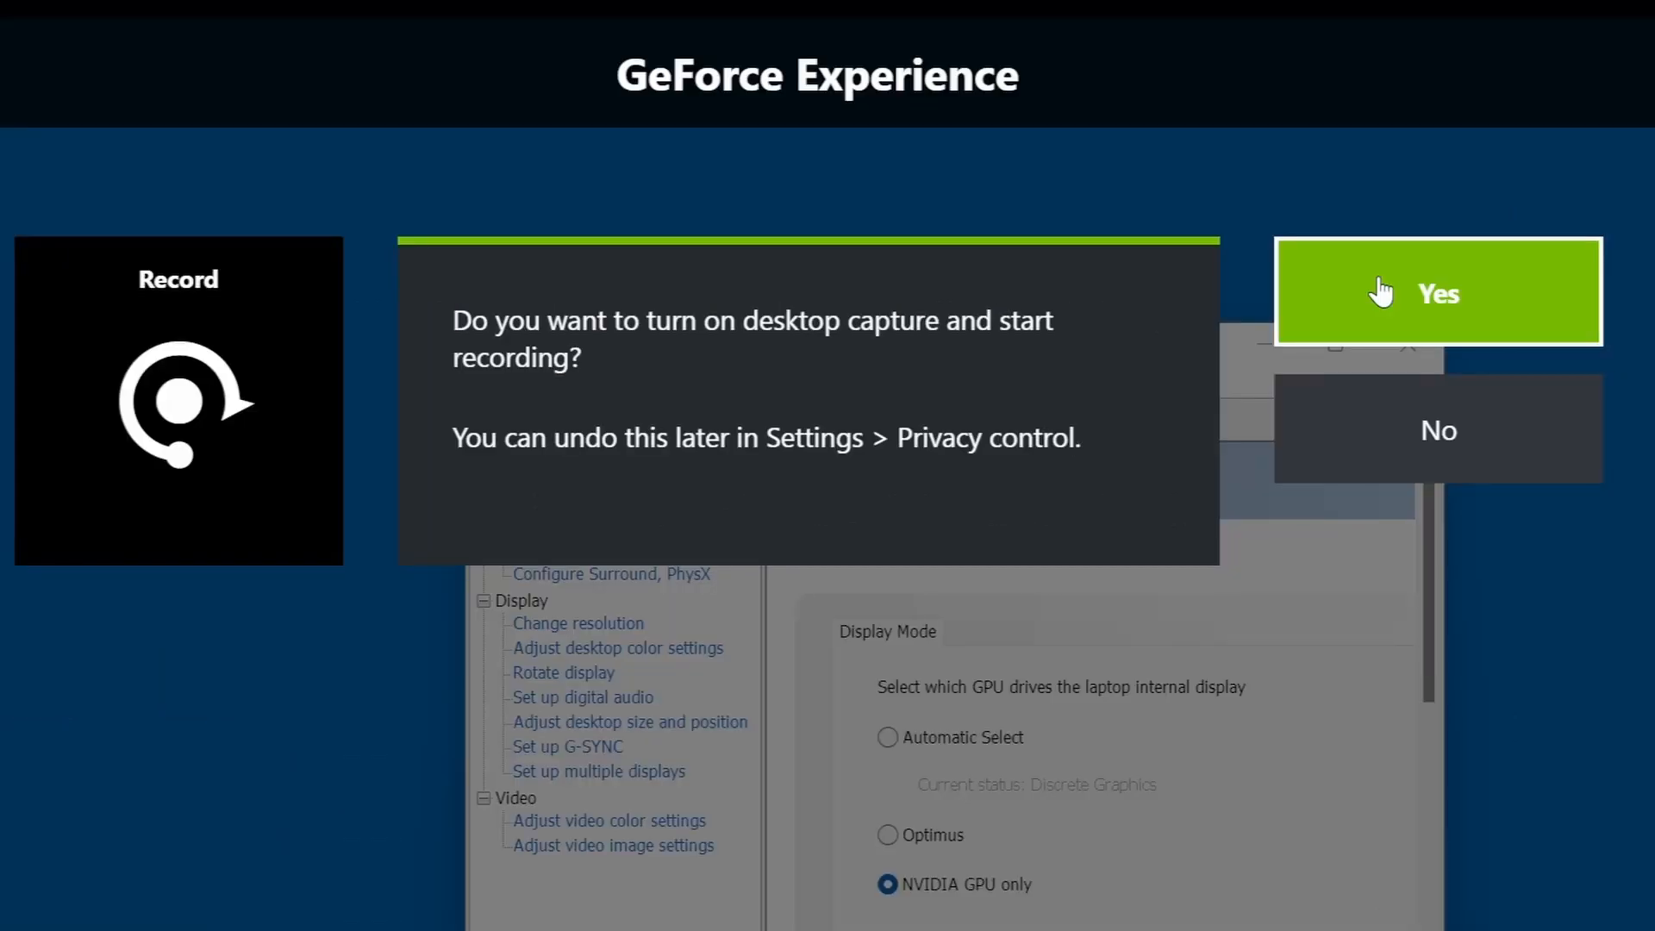
pyautogui.click(1435, 293)
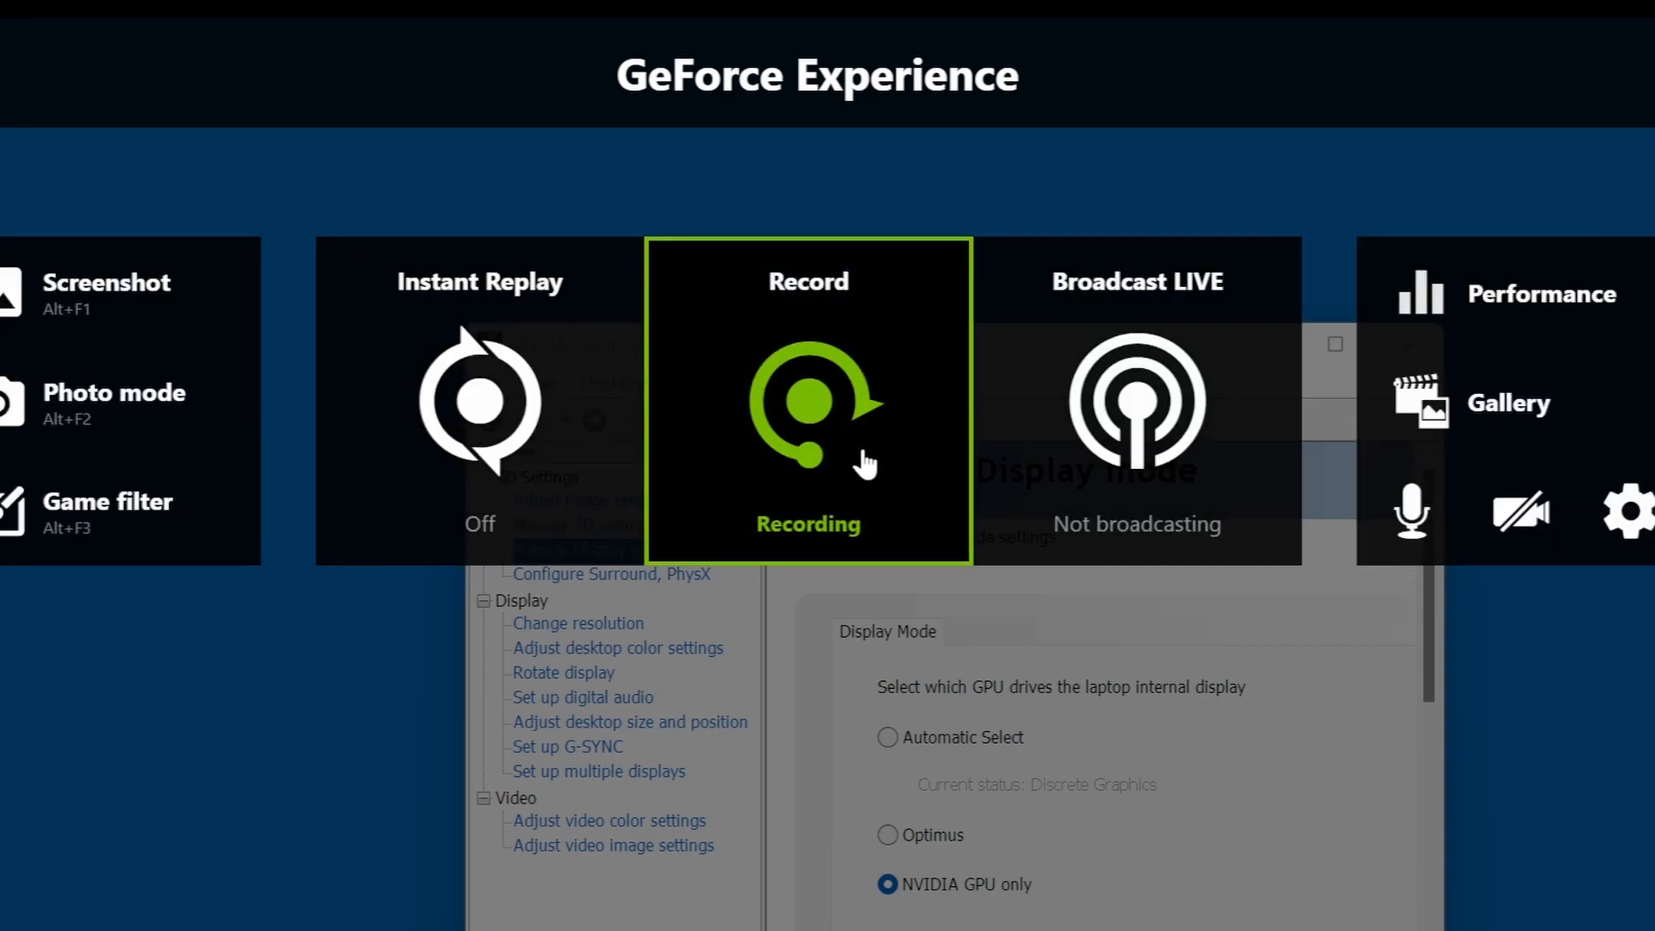
pyautogui.moveTo(834, 512)
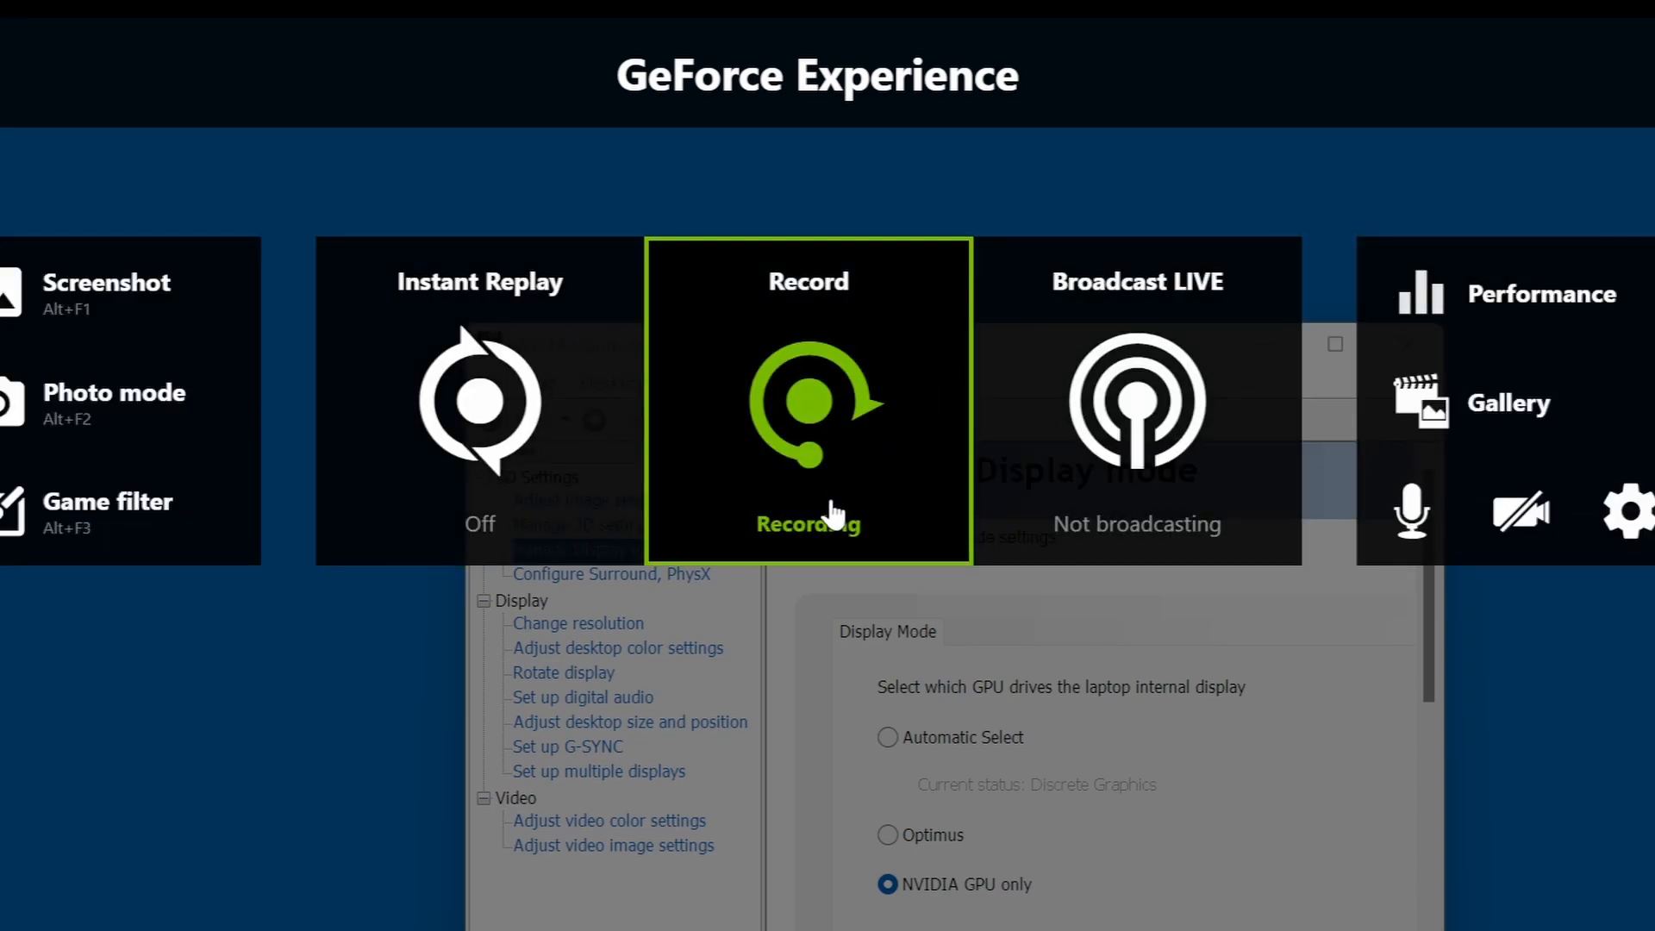
pyautogui.click(808, 401)
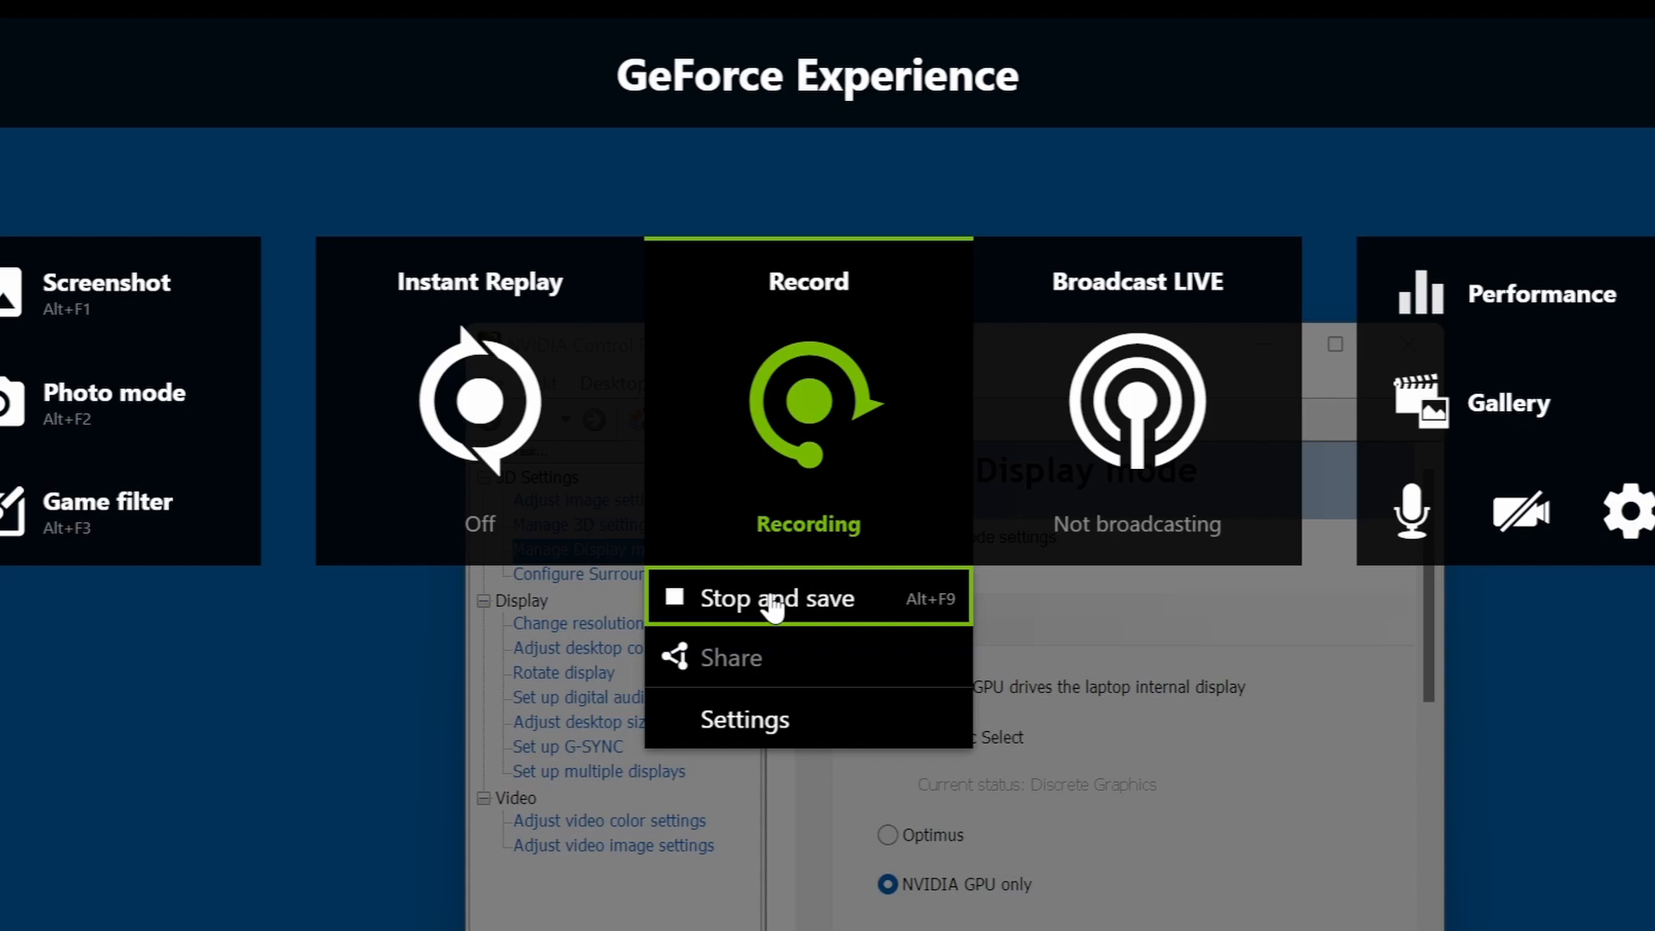
pyautogui.click(779, 598)
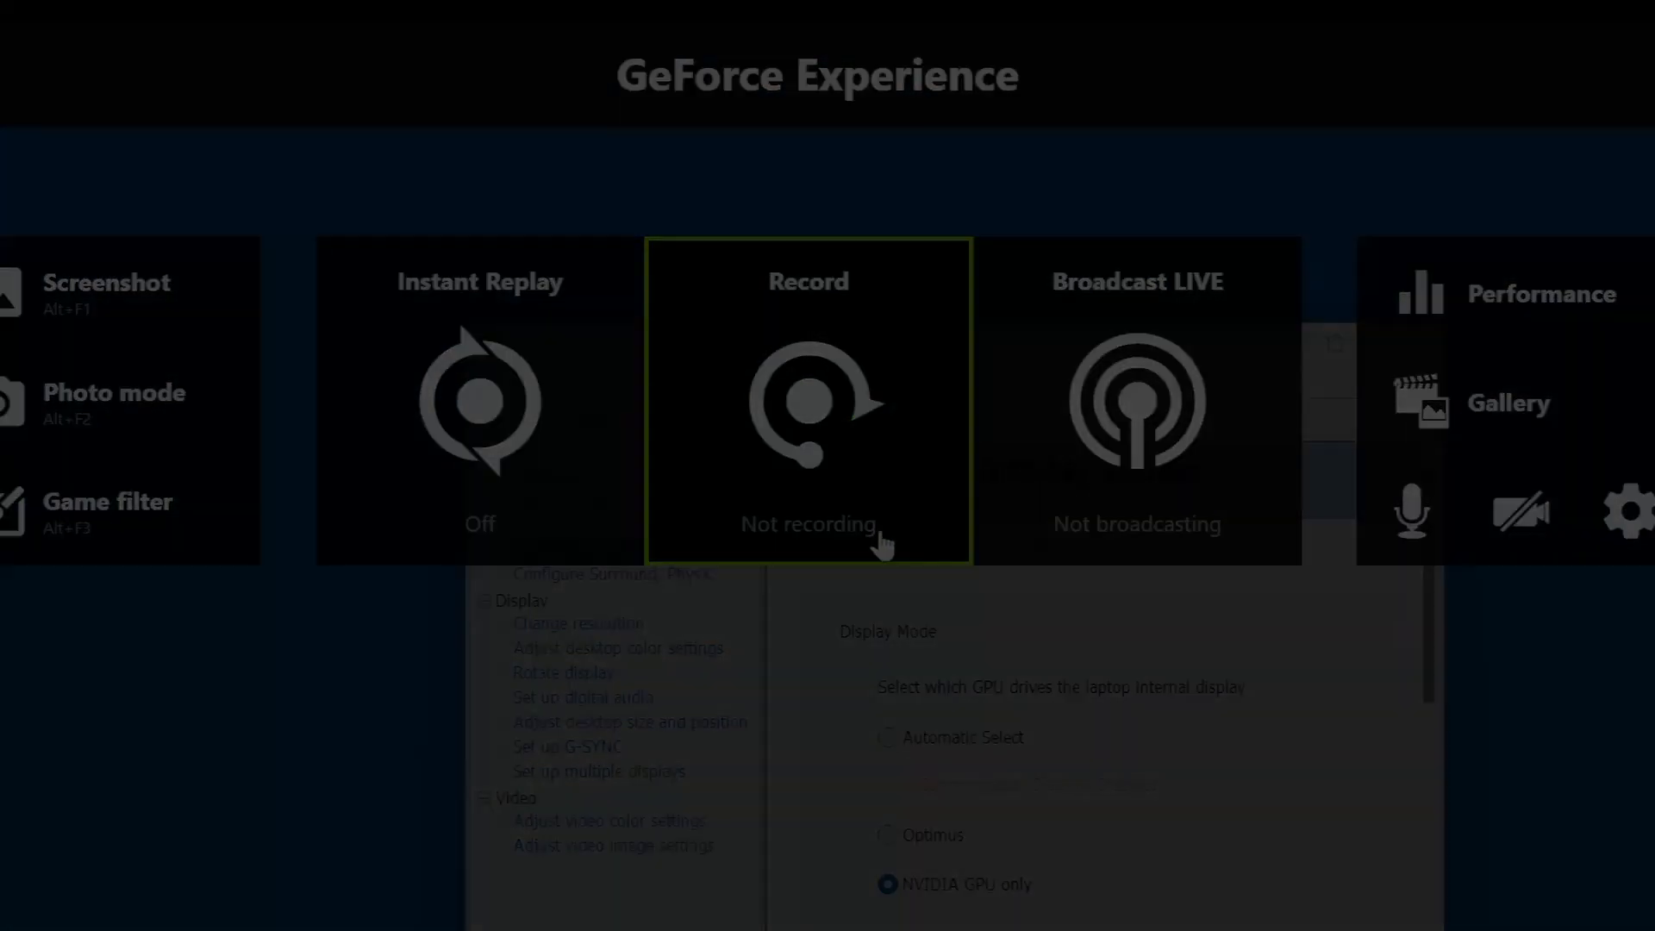